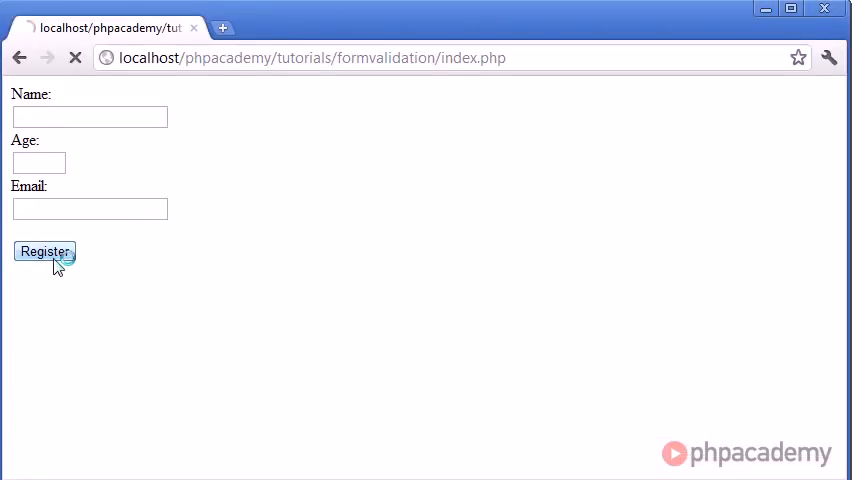
Submit the blank registration form to see its current behaviour.
{"action": "left_click", "coordinate": [44, 252]}
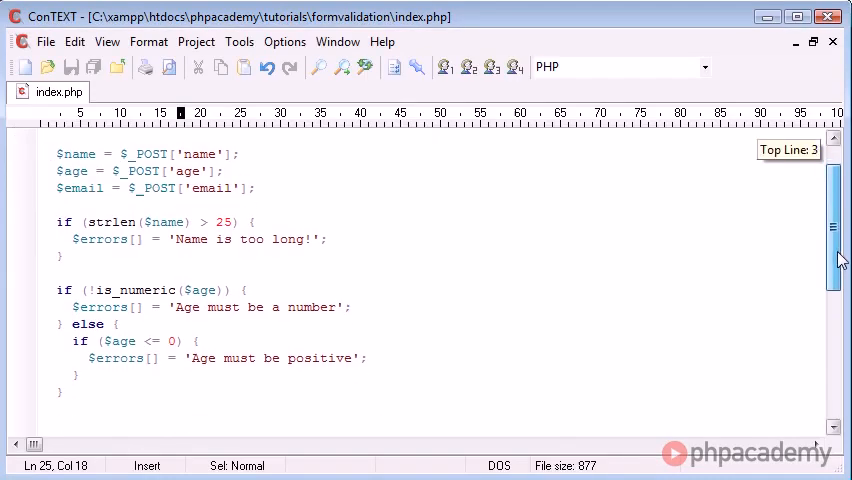
Add an empty-name/age/email check recording 'All fields are required', with the other checks in its else branch.
{"action": "scroll", "scroll_direction": "down", "scroll_amount": 3}
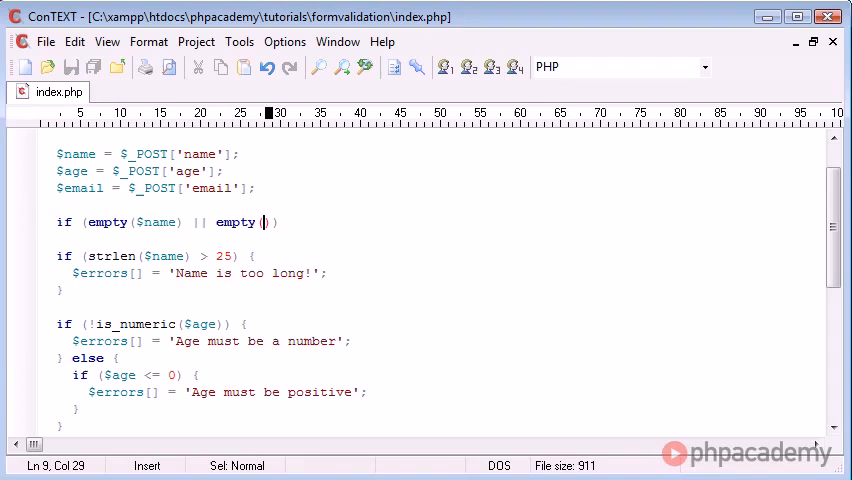
{"action": "type", "text": "$age)"}
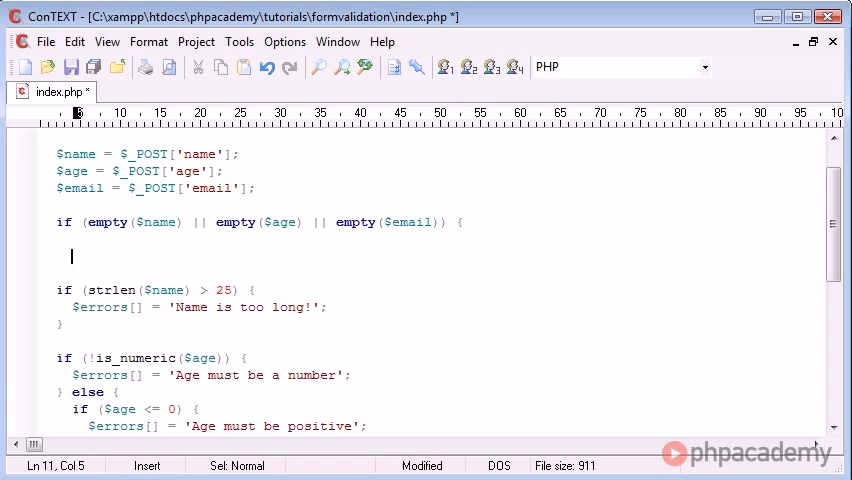
{"action": "type", "text": "$errors[] = '"}
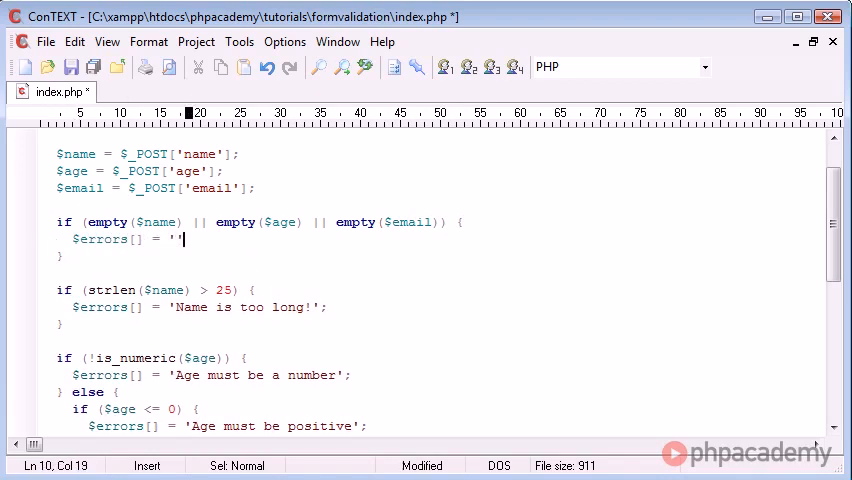
{"action": "type", "text": "Allfields are required"}
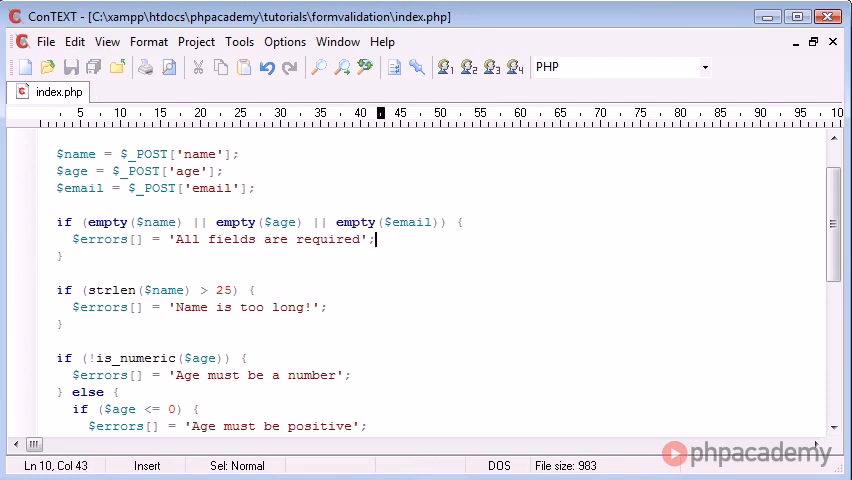
{"action": "mouse_move", "coordinate": [256, 240]}
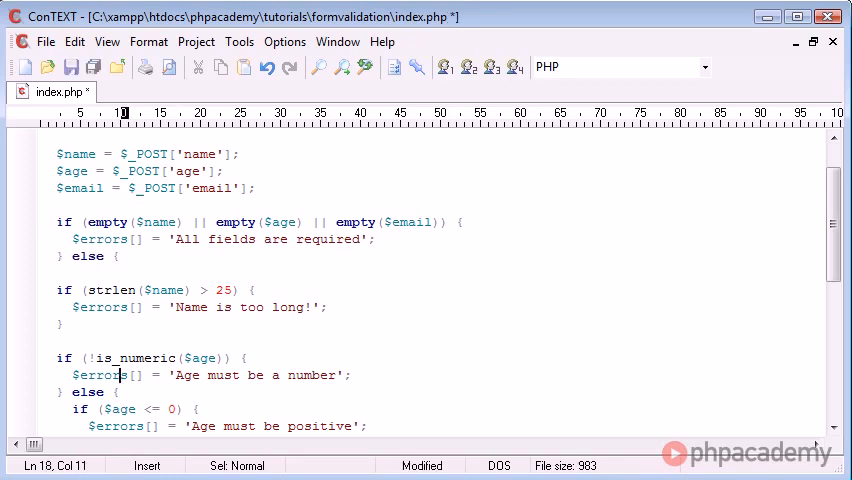
{"action": "scroll", "scroll_direction": "down", "scroll_amount": 3}
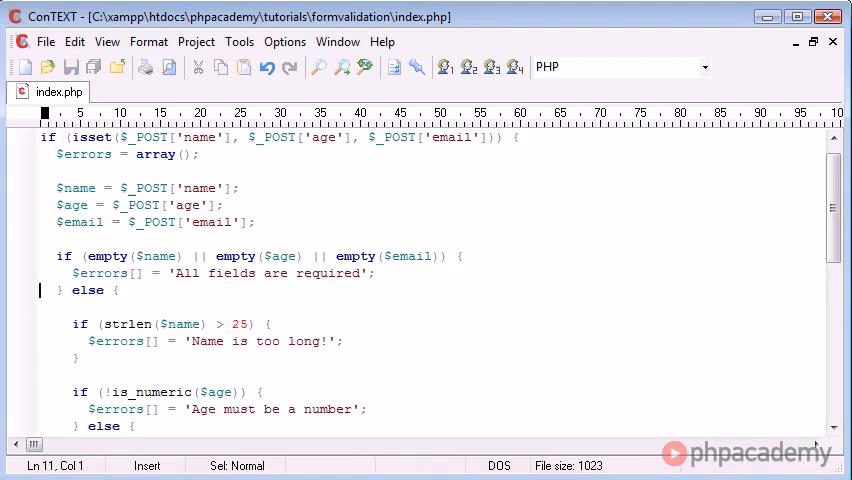
Move the name-length and age checks inside the new else block.
{"action": "left_click", "coordinate": [60, 256]}
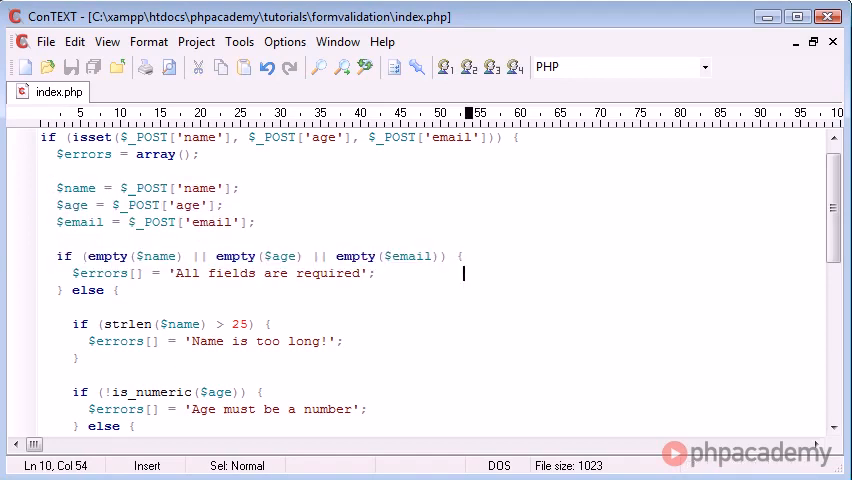
{"action": "left_click", "coordinate": [390, 272]}
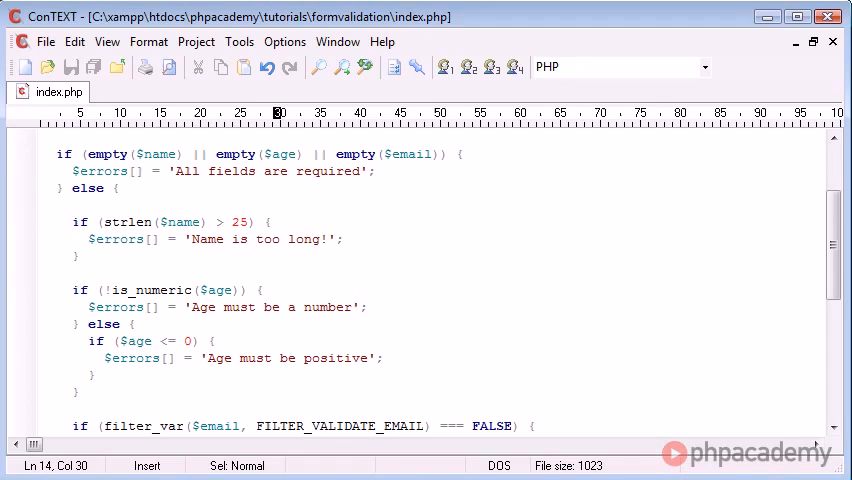
{"action": "left_click", "coordinate": [200, 340]}
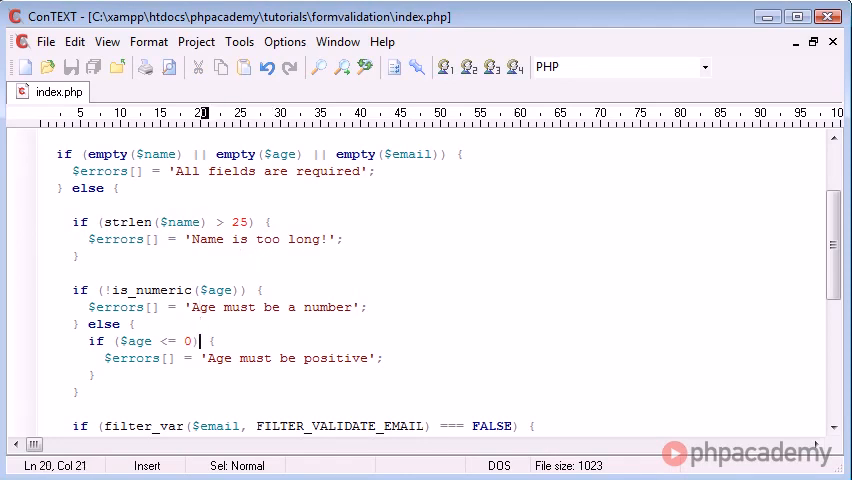
{"action": "scroll", "scroll_direction": "down", "scroll_amount": 3}
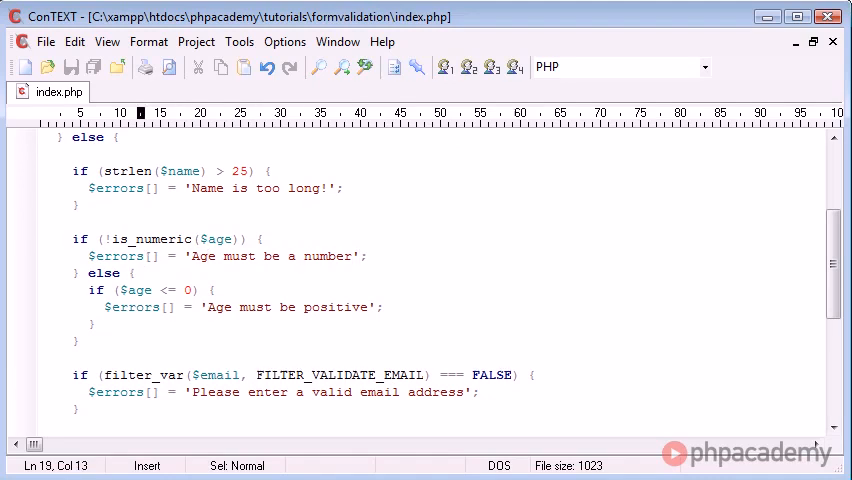
Fix indentation of the nested age and email checks and close the else brace.
{"action": "left_click", "coordinate": [96, 290]}
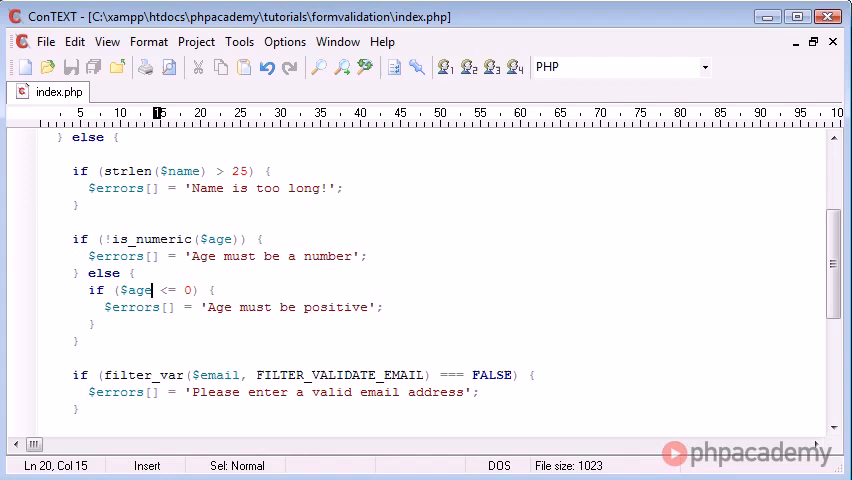
{"action": "left_click", "coordinate": [150, 308]}
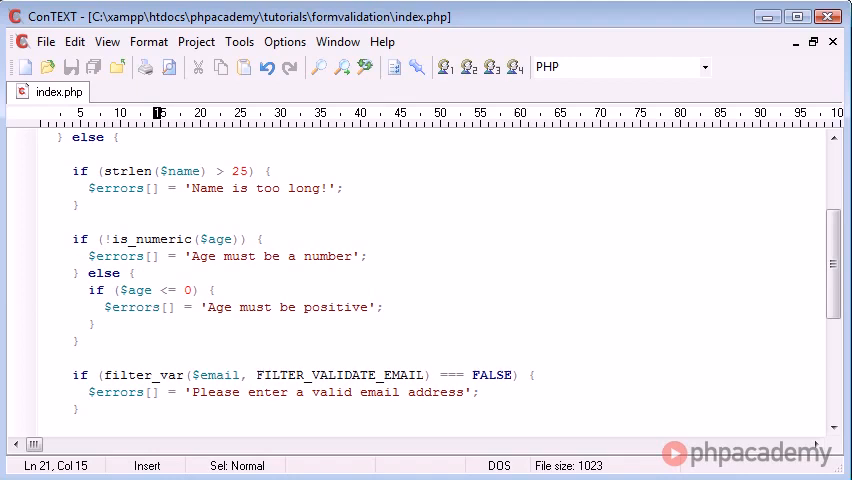
{"action": "left_click", "coordinate": [152, 340]}
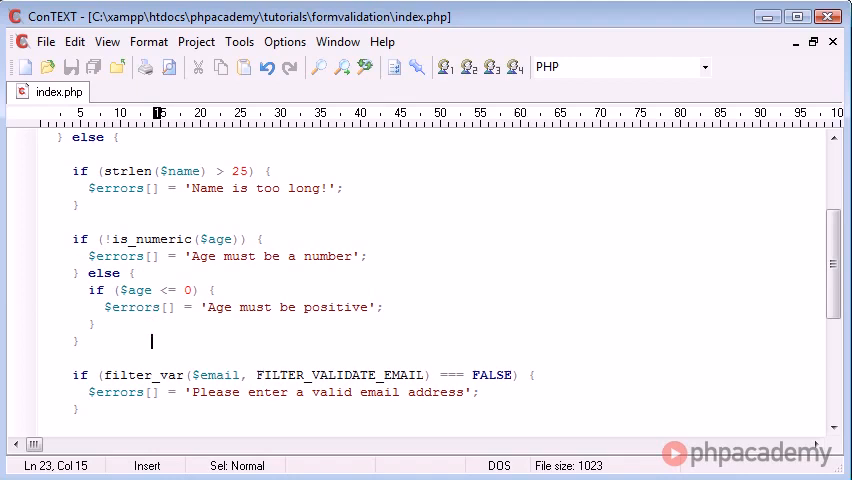
{"action": "scroll", "scroll_direction": "down", "scroll_amount": 3}
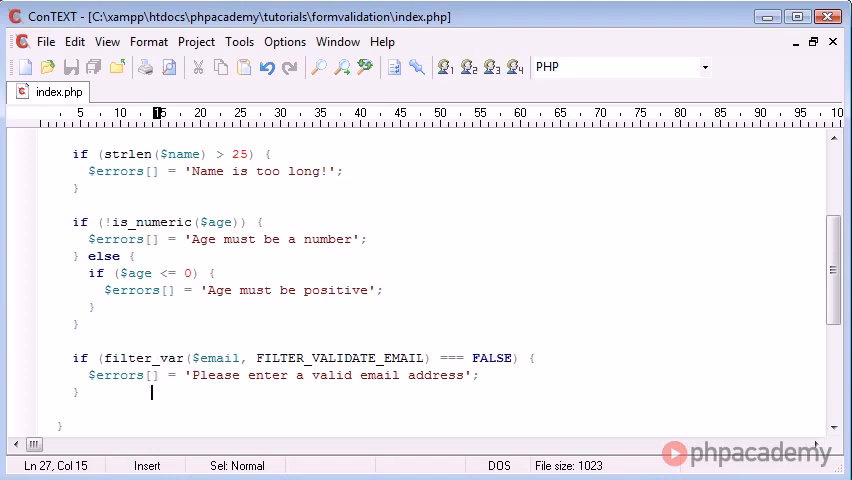
{"action": "scroll", "scroll_direction": "down", "scroll_amount": 3}
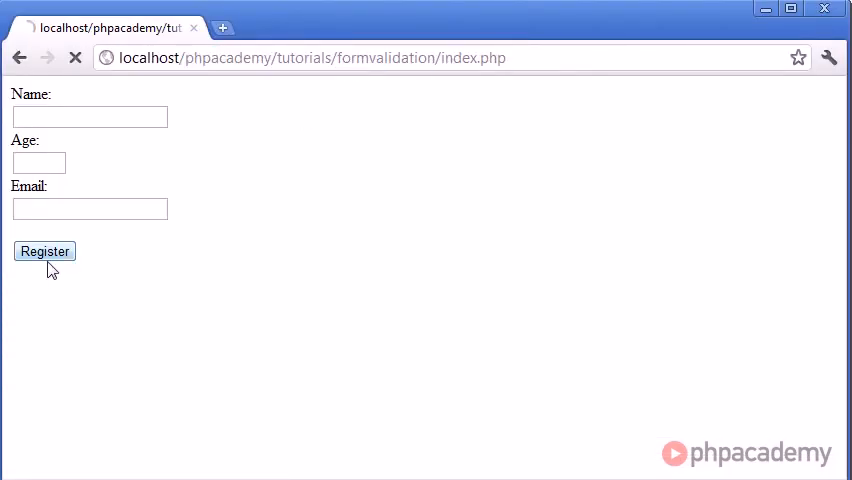
Submit the empty form so the errors array shows only 'All fields are required'.
{"action": "left_click", "coordinate": [44, 252]}
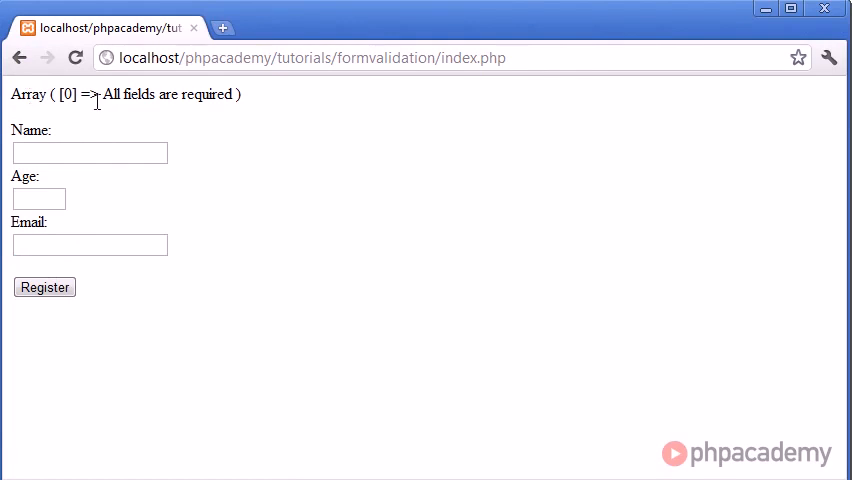
{"action": "mouse_move", "coordinate": [100, 98]}
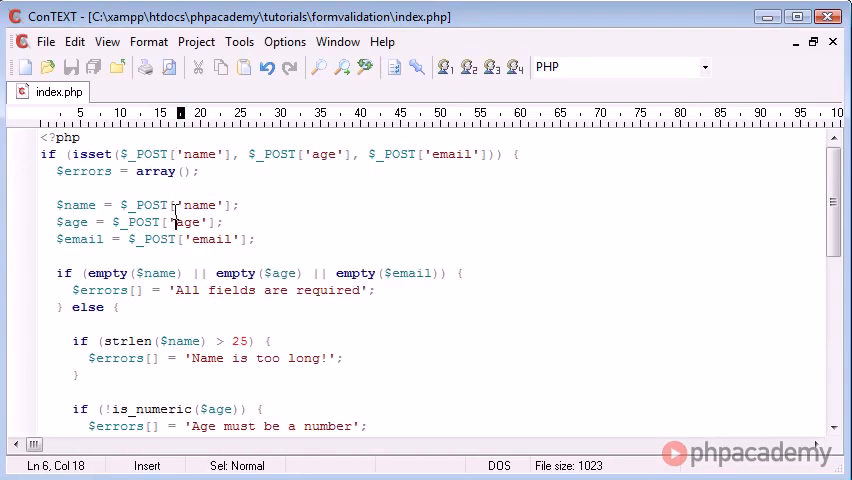
{"action": "scroll", "scroll_direction": "down", "scroll_amount": 3}
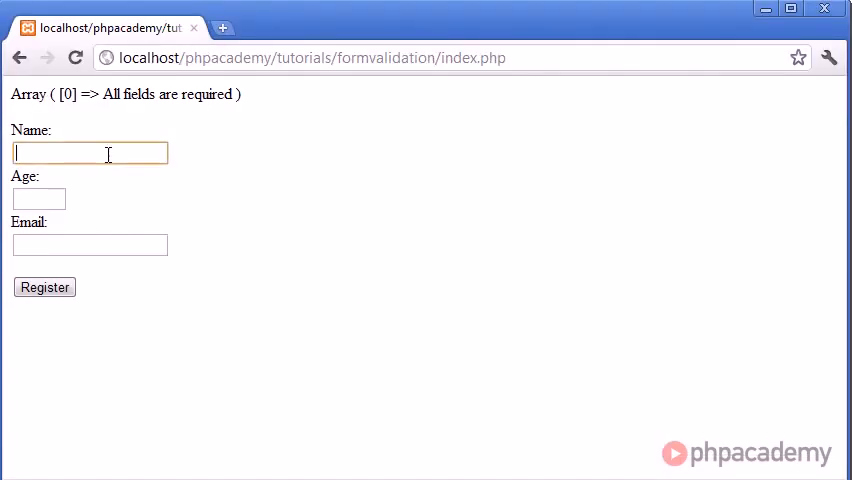
Enter name Alex, age 0 and email bla into the form before returning to index.php.
{"action": "type", "text": "Alex"}
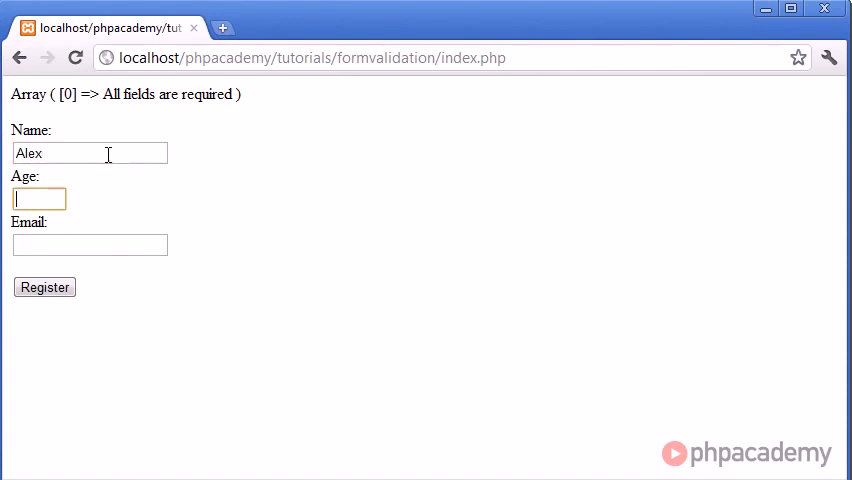
{"action": "type", "text": "0"}
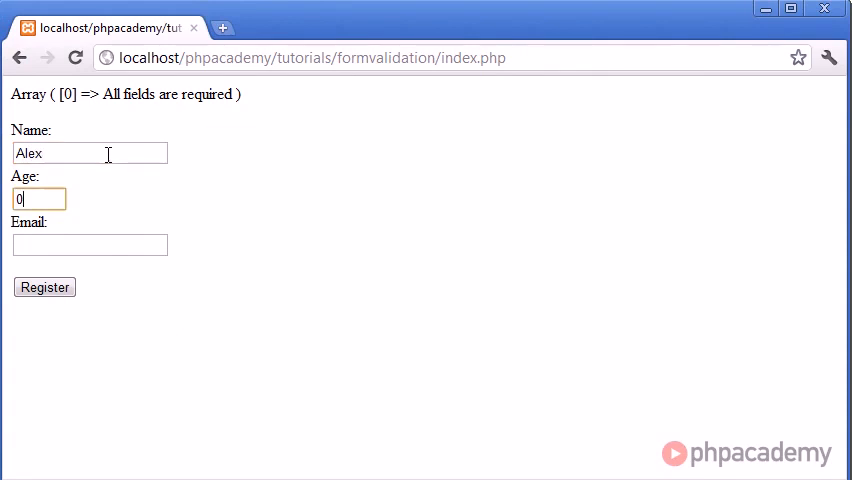
{"action": "type", "text": "bla"}
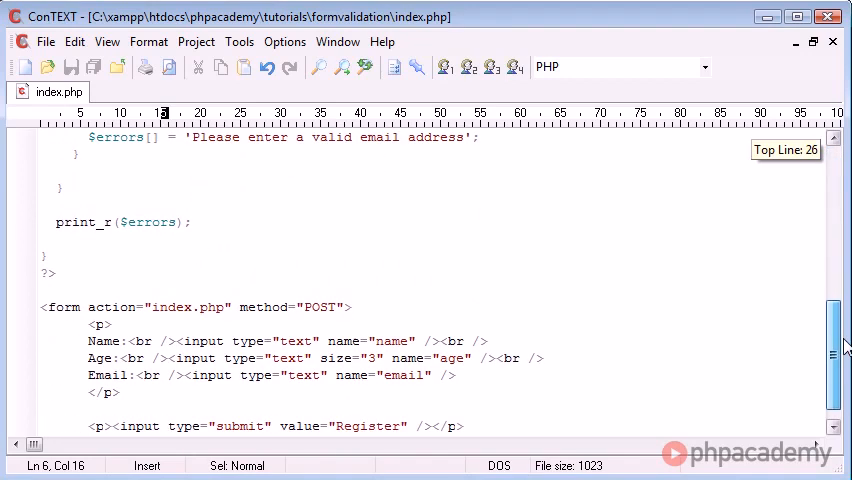
Review the validation rules in index.php and switch back to the form page in the browser.
{"action": "scroll", "scroll_direction": "up", "scroll_amount": 3}
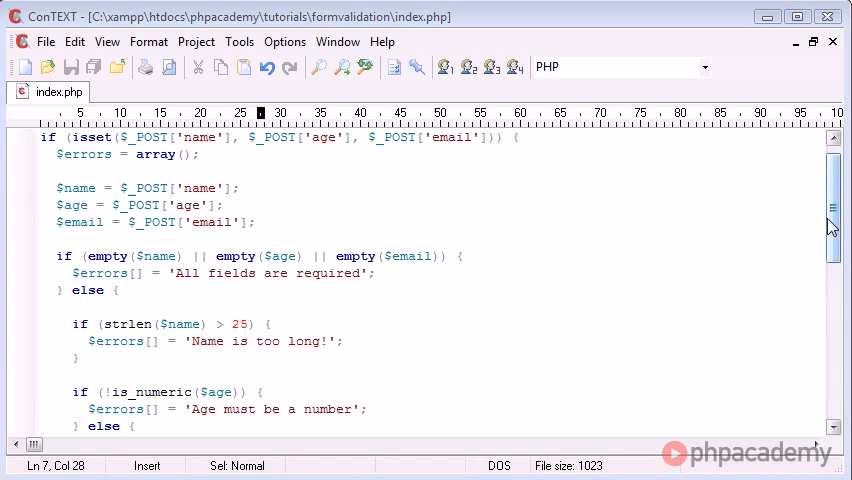
{"action": "scroll", "scroll_direction": "down", "scroll_amount": 3}
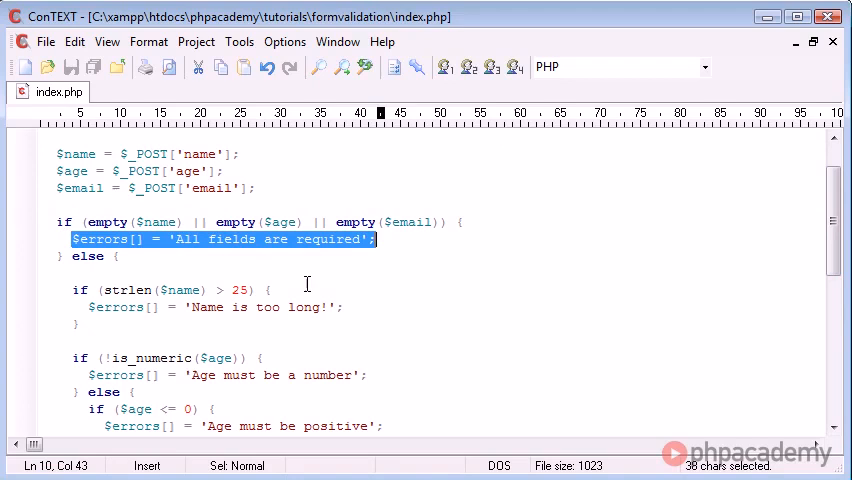
{"action": "left_click", "coordinate": [384, 240]}
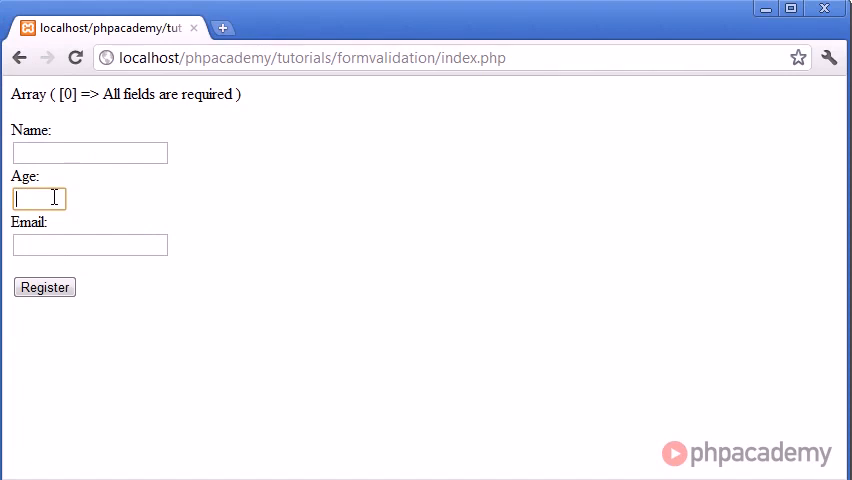
Submit name Ale, age -1 and email bla to get the age and email errors.
{"action": "left_click", "coordinate": [90, 152]}
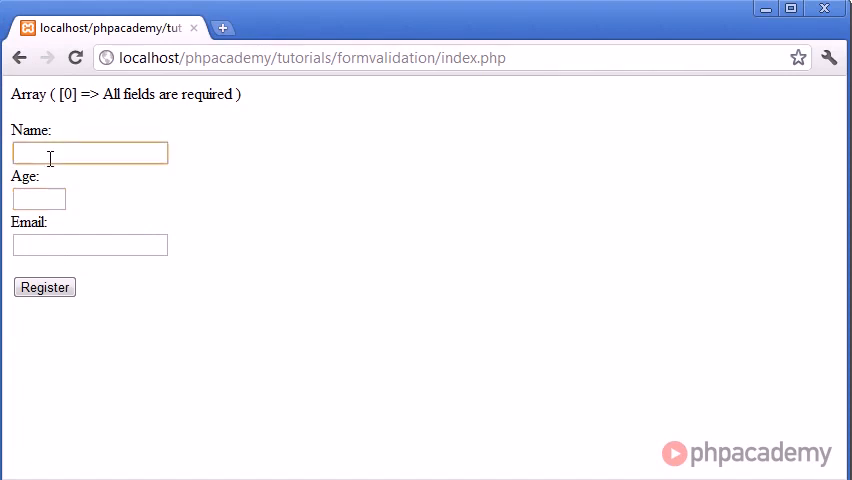
{"action": "type", "text": "Alex"}
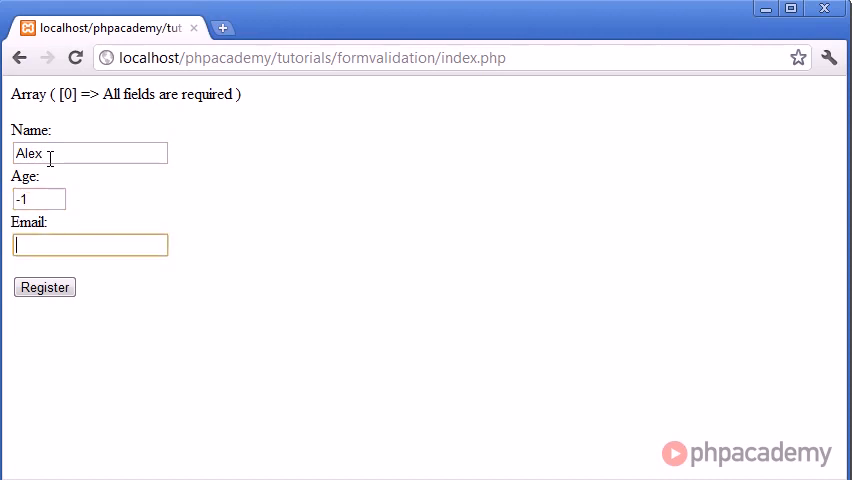
{"action": "type", "text": "bla"}
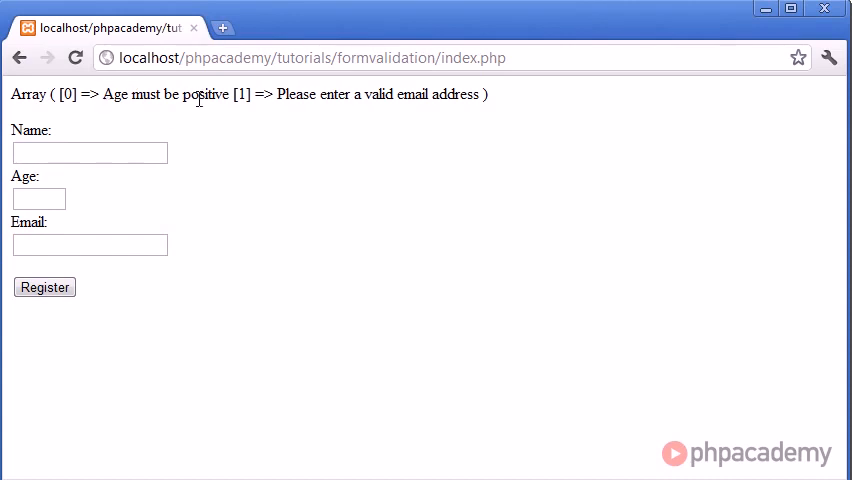
{"action": "mouse_move", "coordinate": [468, 92]}
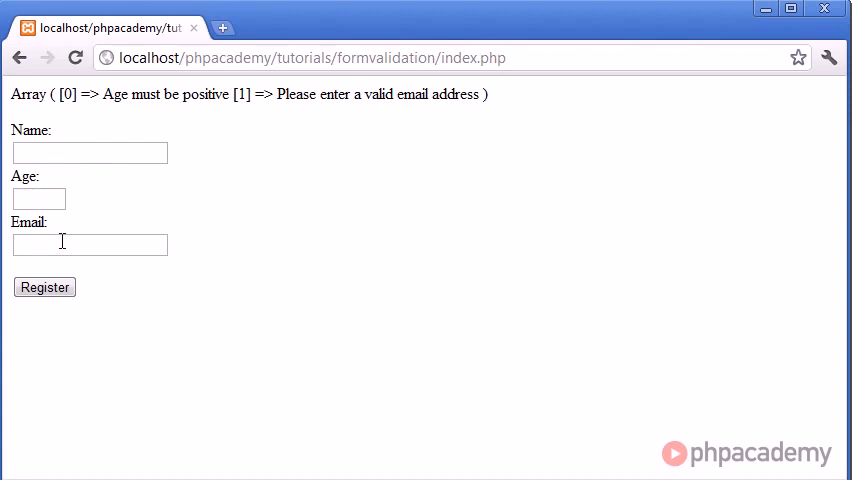
Resubmit with name Alex and a valid age so only the invalid email error remains.
{"action": "left_click", "coordinate": [90, 152]}
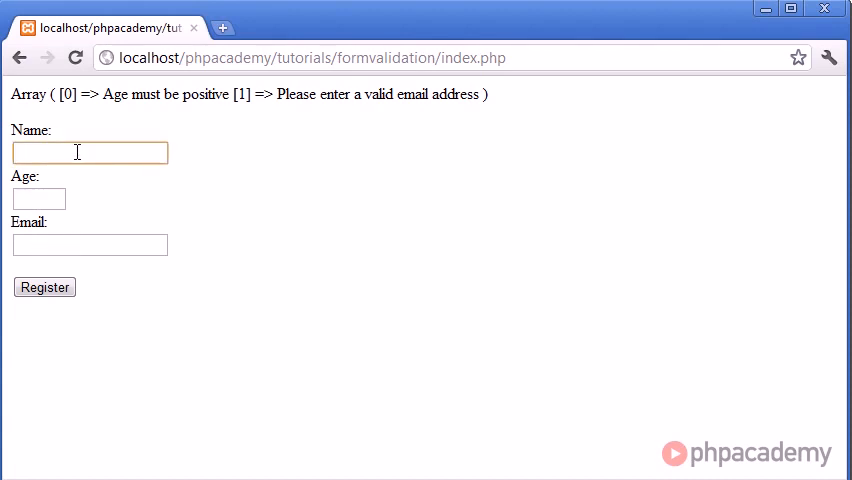
{"action": "type", "text": "Alex"}
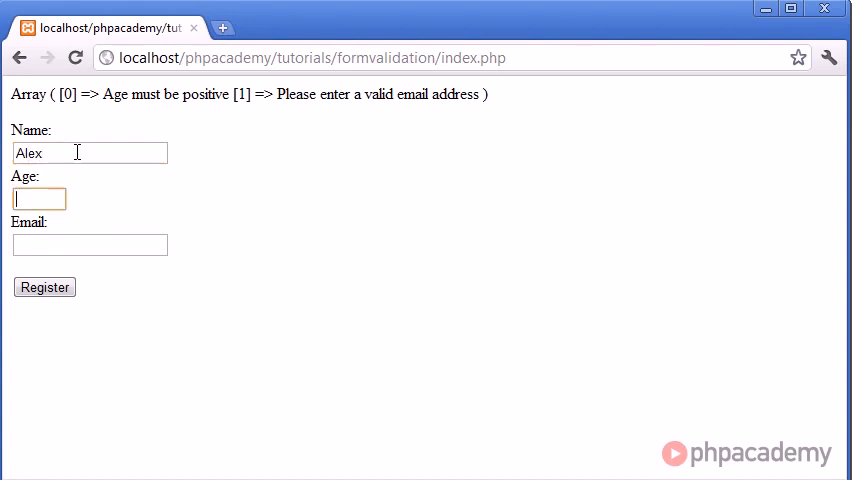
{"action": "type", "text": "b"}
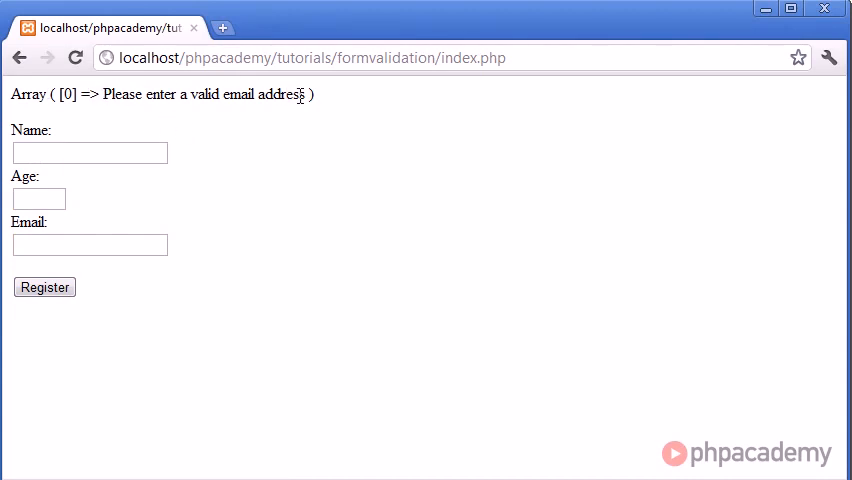
{"action": "left_click", "coordinate": [90, 152]}
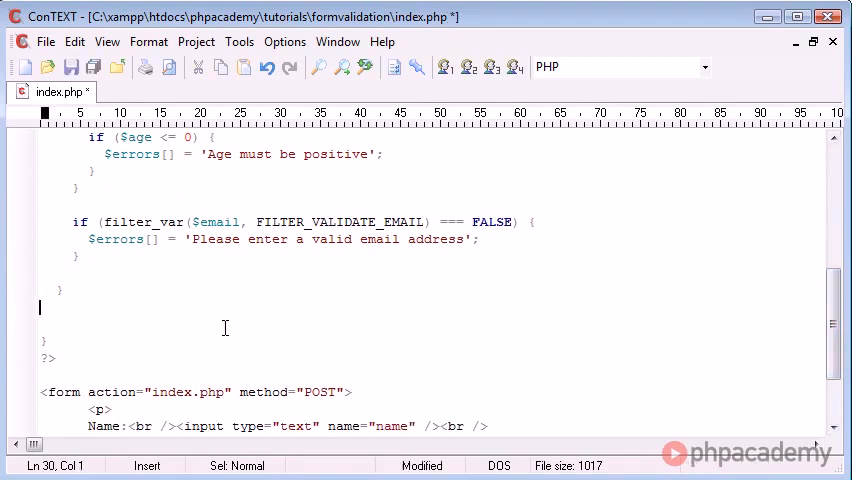
Replace print_r($errors) with an if (!empty($errors)) { } else { } block.
{"action": "type", "text": "// down hee"}
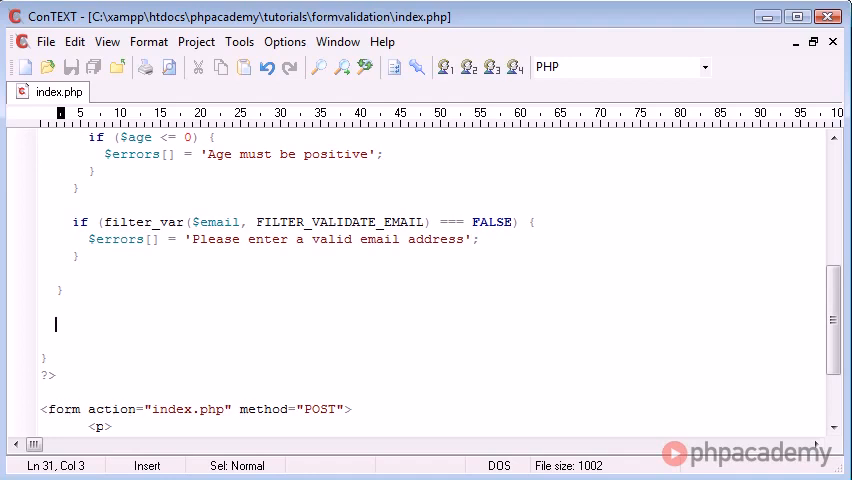
{"action": "type", "text": "if ()"}
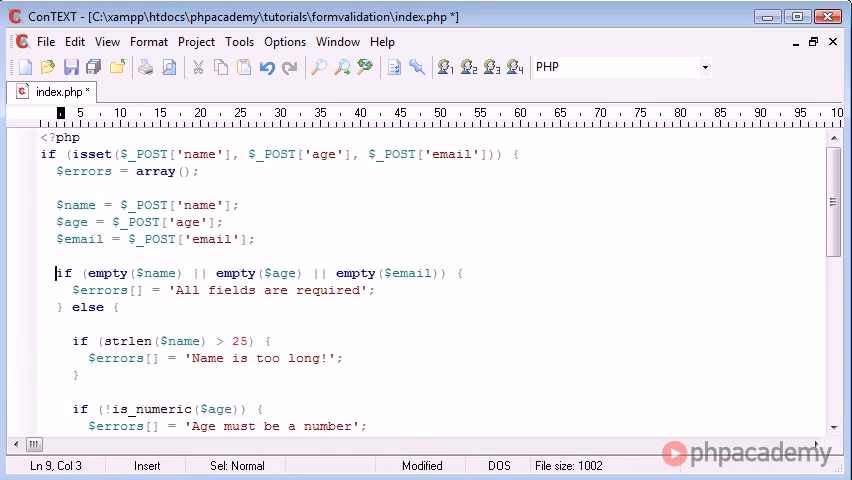
{"action": "scroll", "scroll_direction": "down", "scroll_amount": 3}
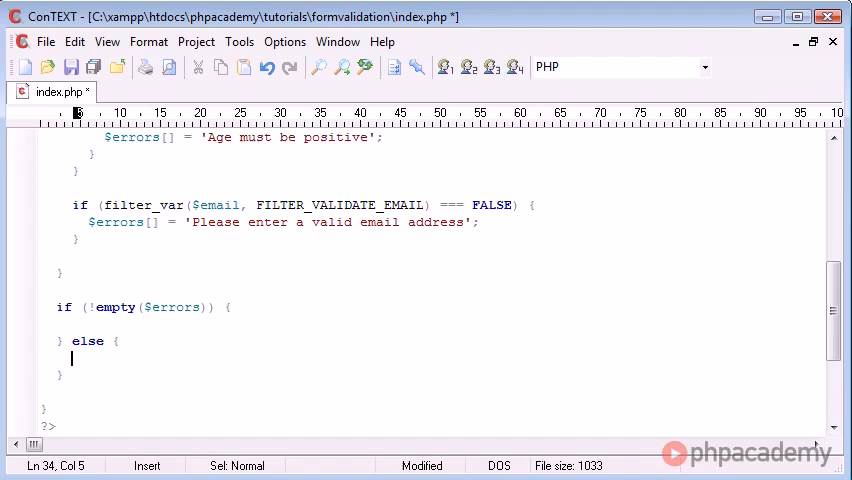
Add a '// register user' comment in else and start a foreach over $errors as $error.
{"action": "type", "text": "// register user"}
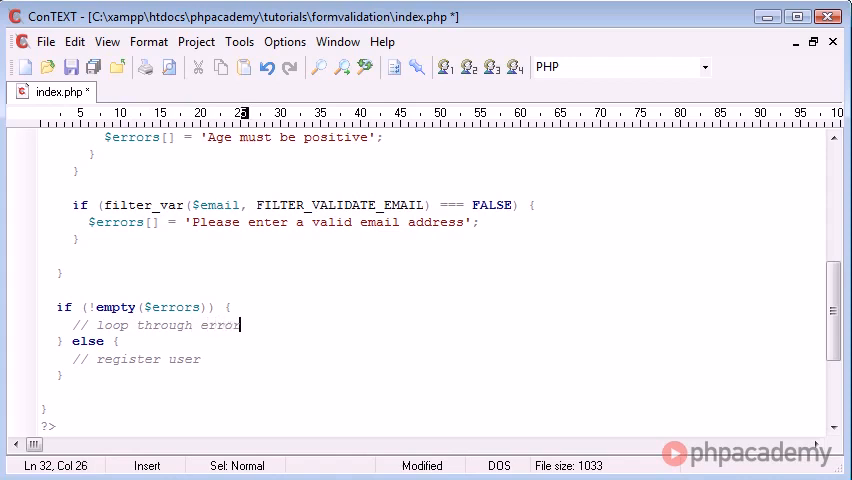
{"action": "type", "text": "s, and displ"}
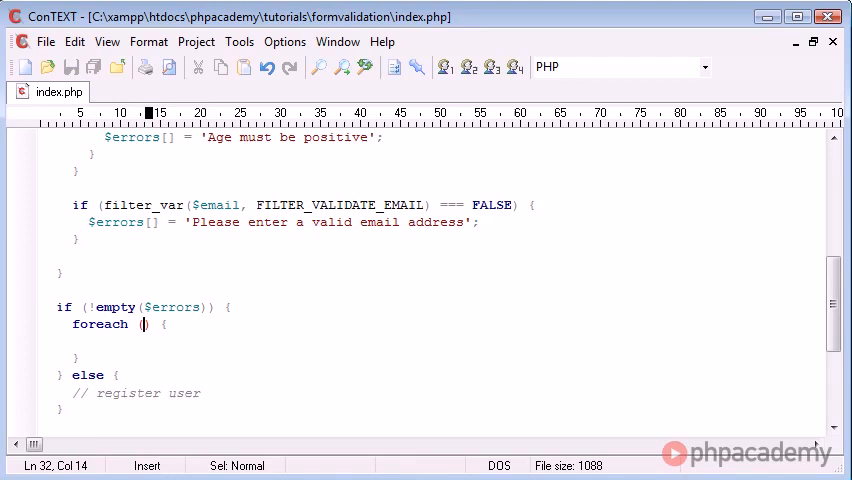
{"action": "type", "text": "$errors as $"}
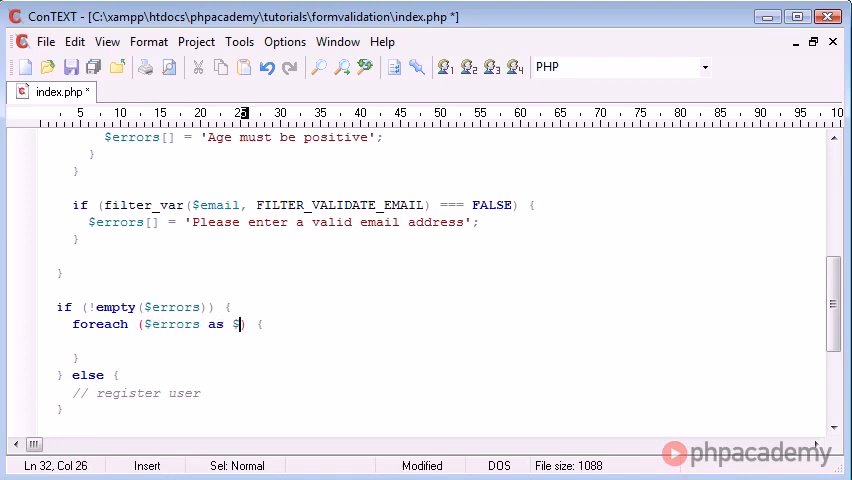
{"action": "type", "text": "error"}
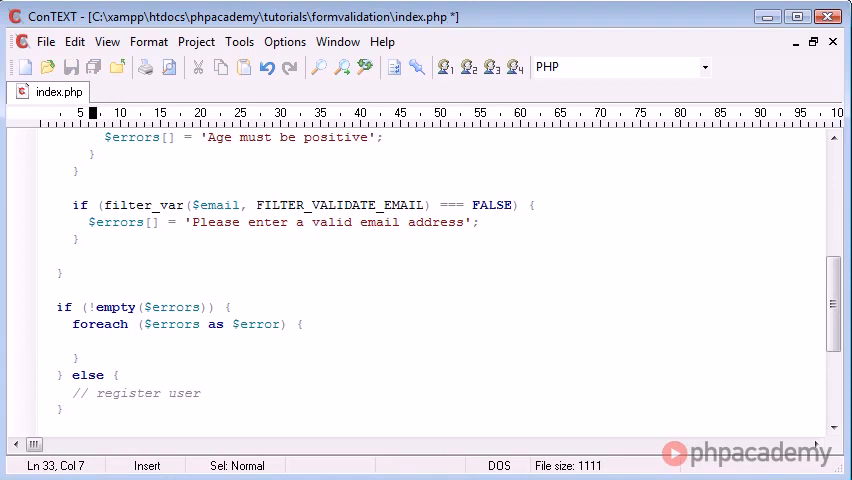
Echo each error wrapped in <strong> tags followed by <br />.
{"action": "type", "text": "echo '';"}
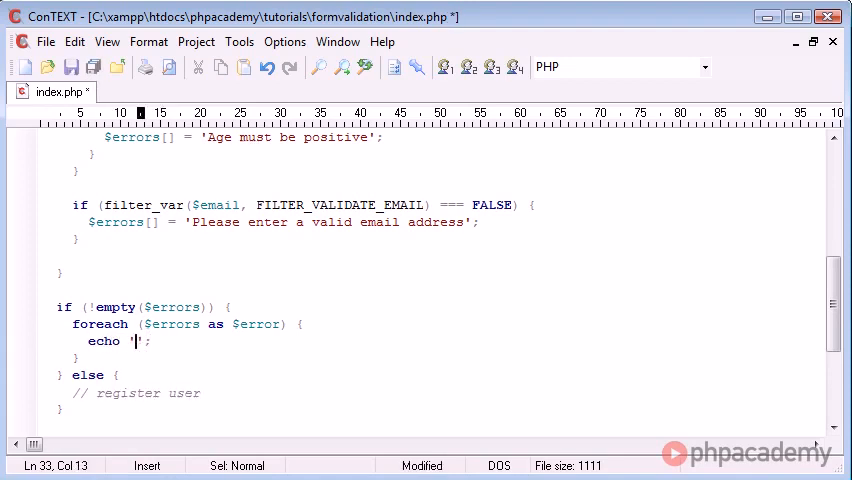
{"action": "type", "text": "<stro"}
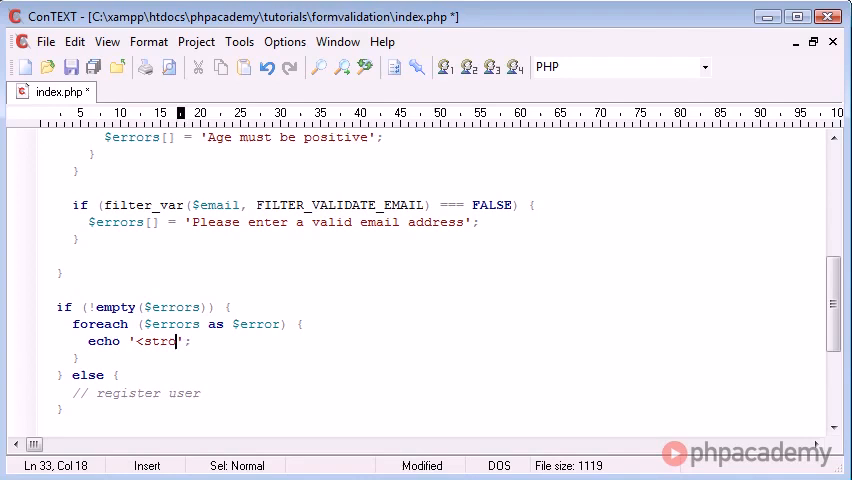
{"action": "type", "text": "ng></strong>"}
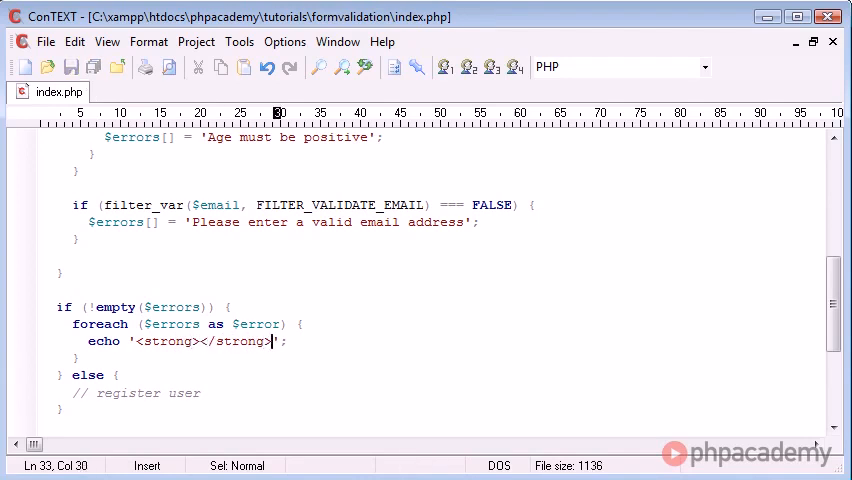
{"action": "type", "text": "<br />"}
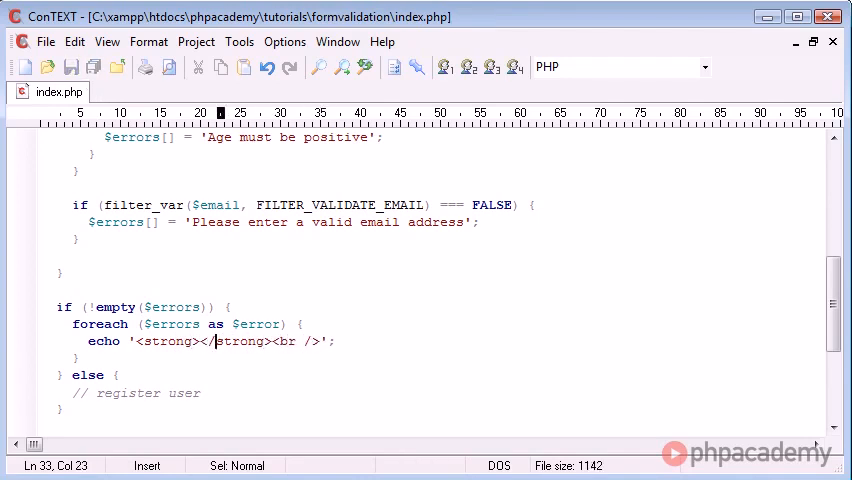
{"action": "type", "text": "err"}
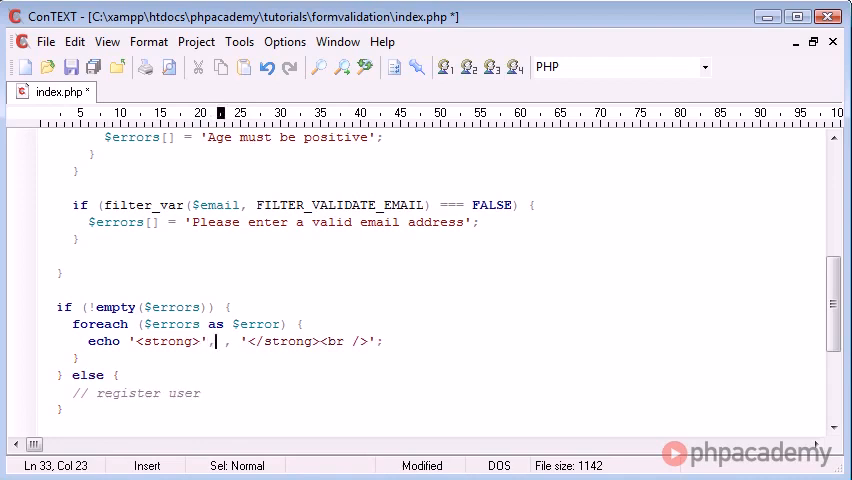
{"action": "type", "text": "$error"}
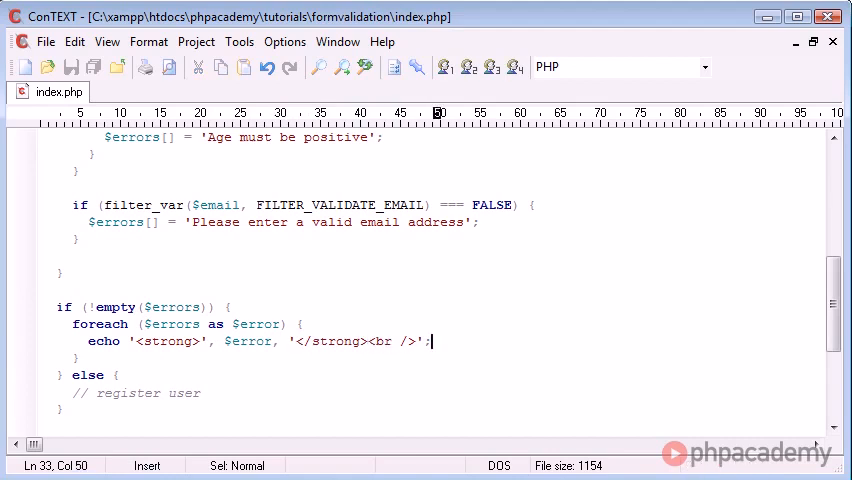
{"action": "type", "text": "echo '';"}
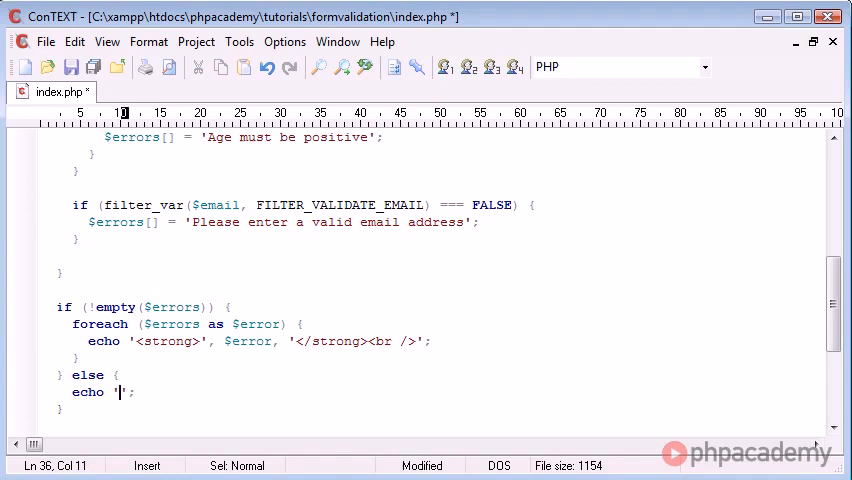
Make the else branch echo 'You've been registered!'.
{"action": "type", "text": "You've"}
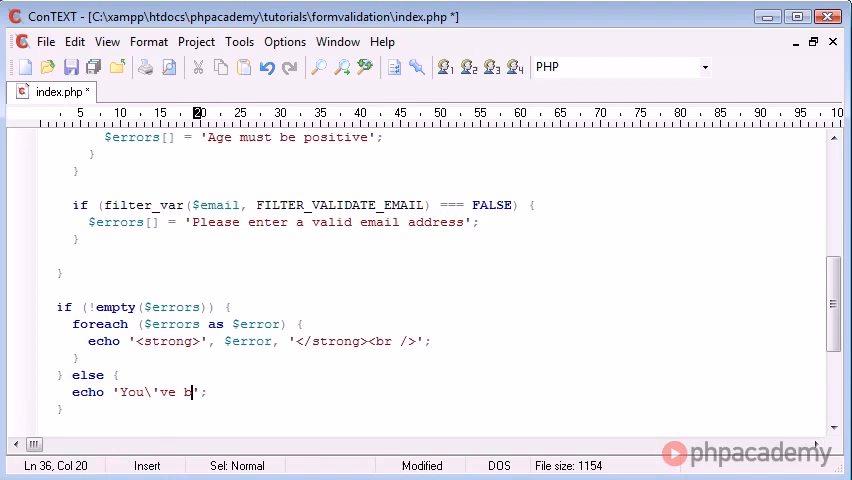
{"action": "type", "text": "been registered!"}
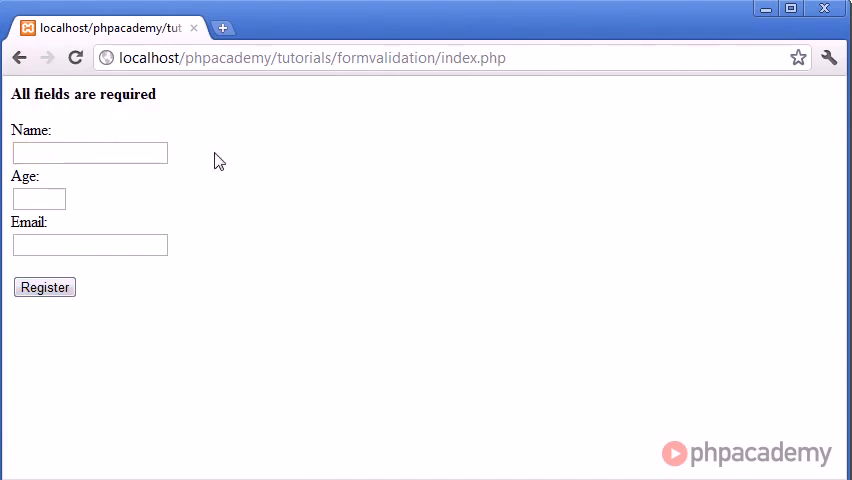
Register Alex with age -1 and email 'bla' to show both bold errors.
{"action": "left_click", "coordinate": [88, 152]}
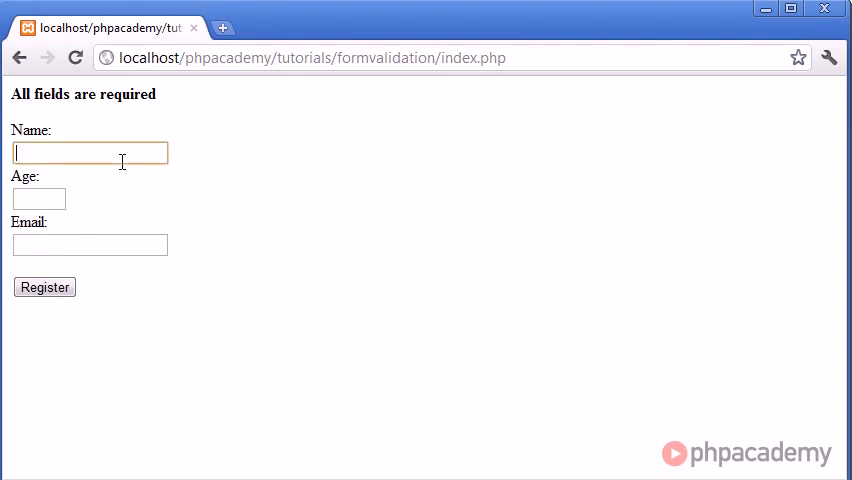
{"action": "type", "text": "Alex"}
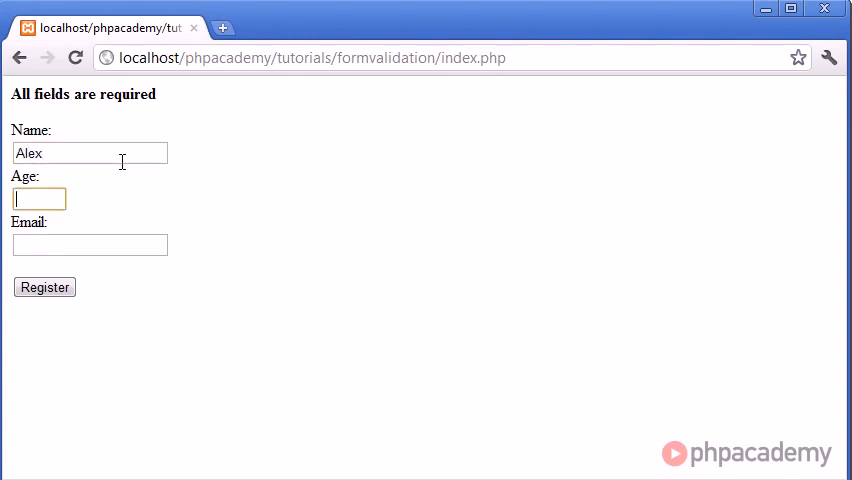
{"action": "type", "text": "bla"}
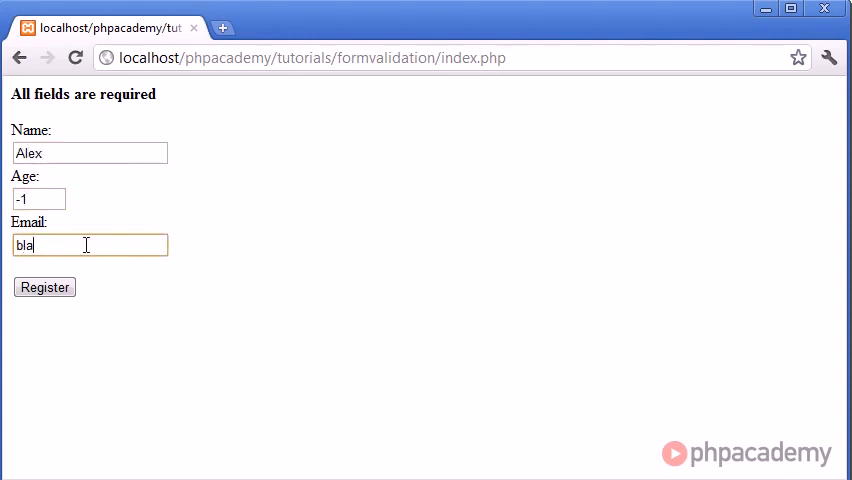
{"action": "left_click", "coordinate": [44, 288]}
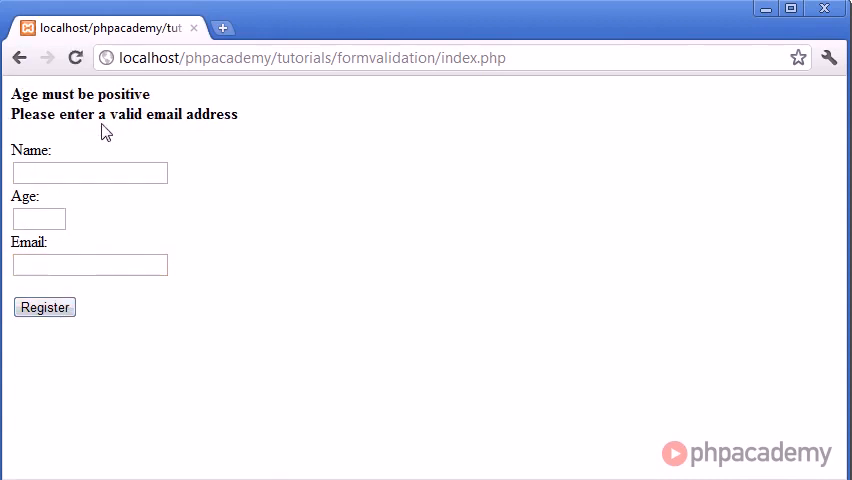
{"action": "mouse_move", "coordinate": [288, 176]}
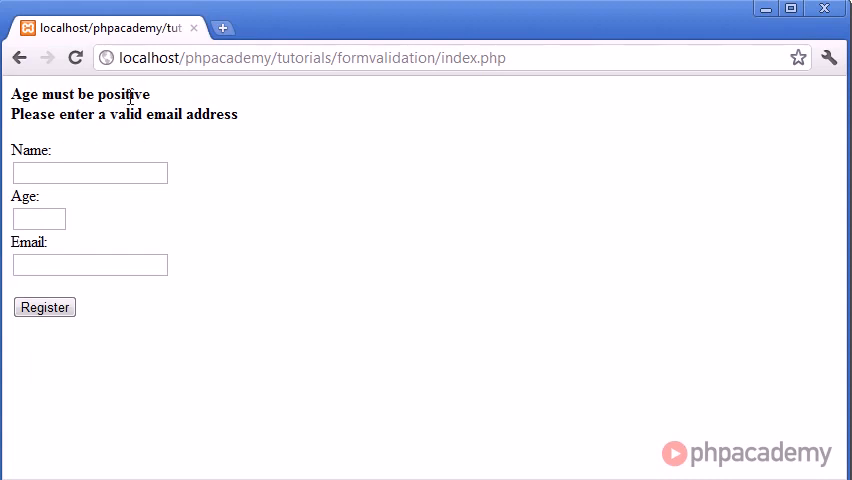
Register an overly long name with age -1 so 'Name is too long!' joins the errors.
{"action": "left_click", "coordinate": [90, 172]}
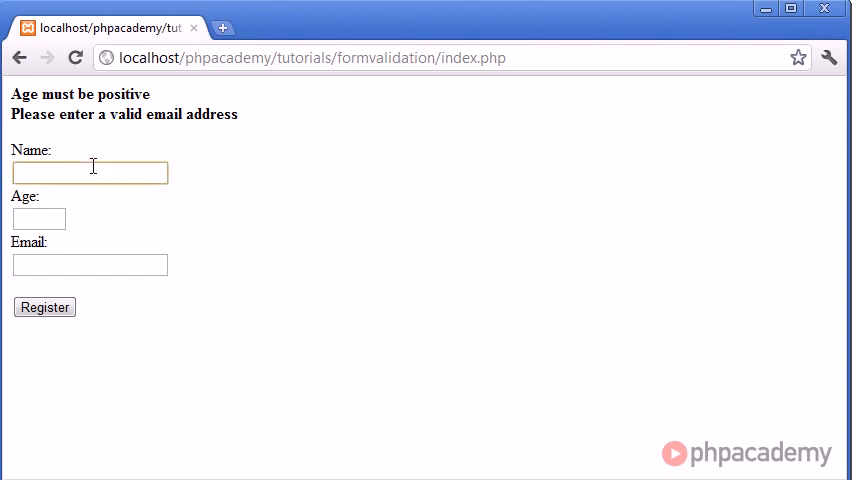
{"action": "type", "text": "AlexAlexAlexAlexAlexAle"}
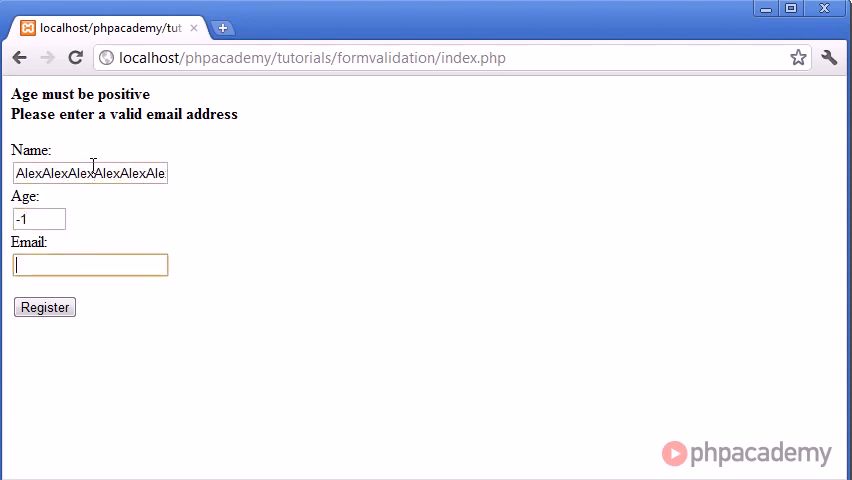
{"action": "left_click", "coordinate": [44, 308]}
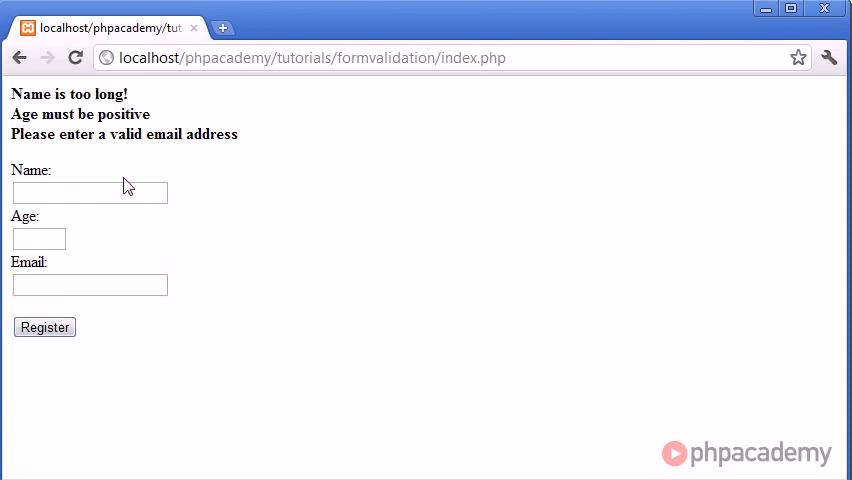
{"action": "type", "text": "Alx"}
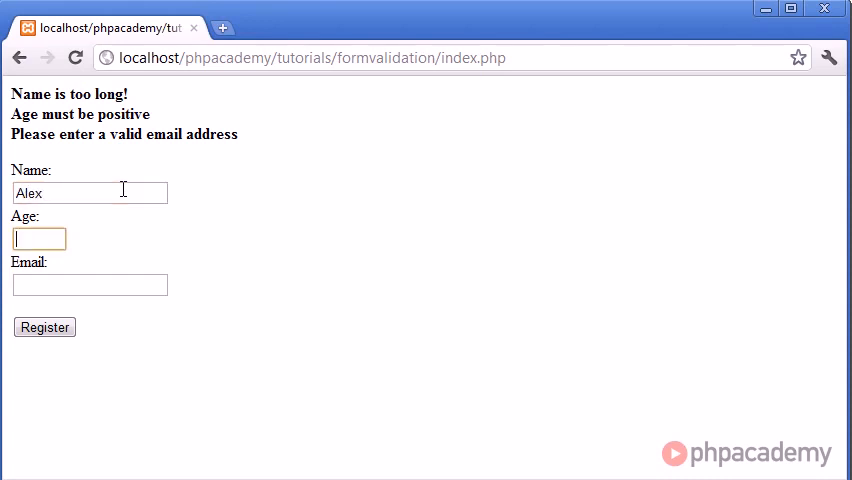
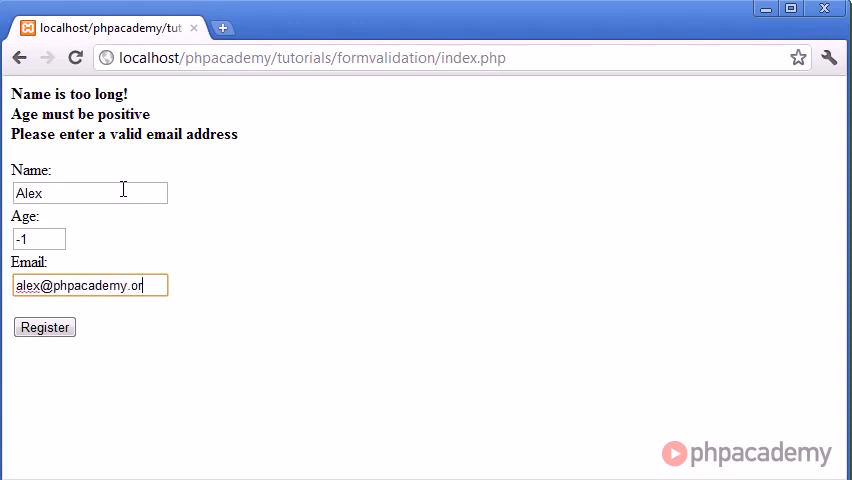
{"action": "left_click", "coordinate": [44, 328]}
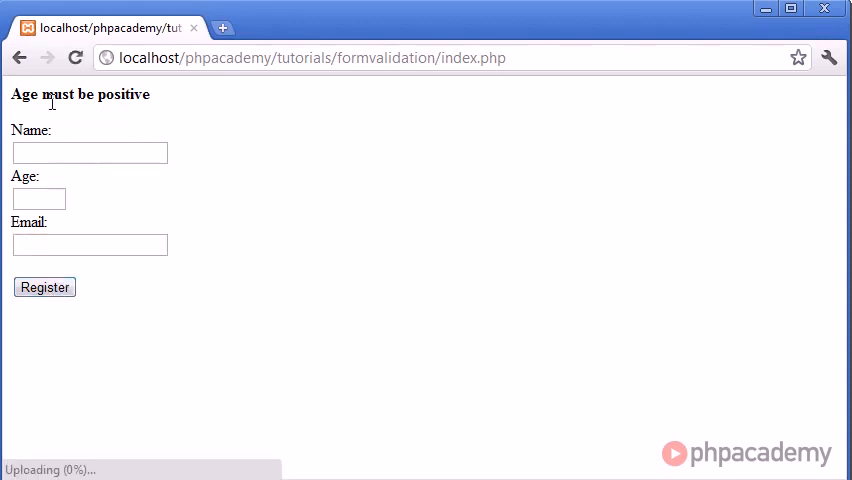
{"action": "left_click", "coordinate": [90, 152]}
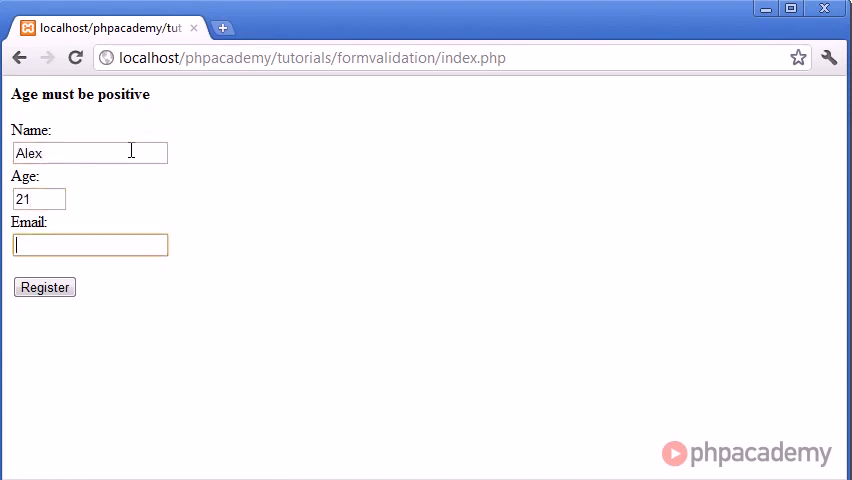
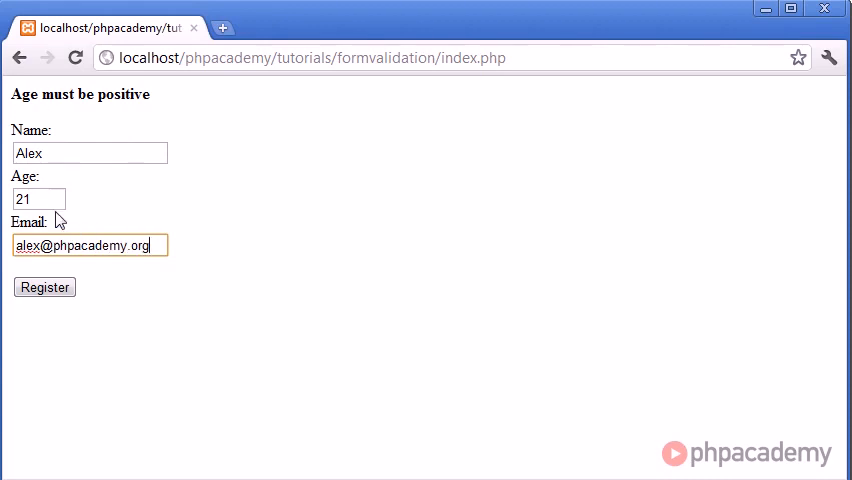
{"action": "left_click", "coordinate": [44, 288]}
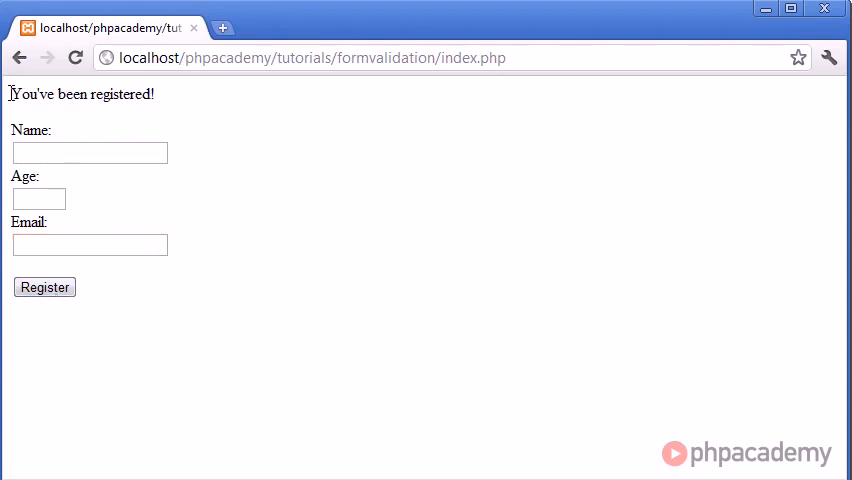